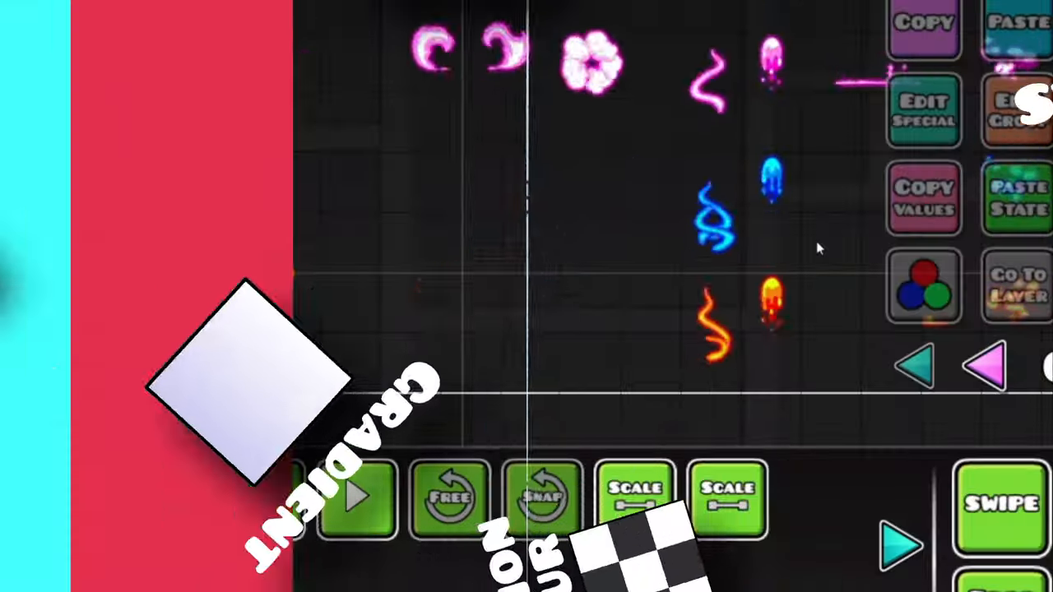
click(901, 546)
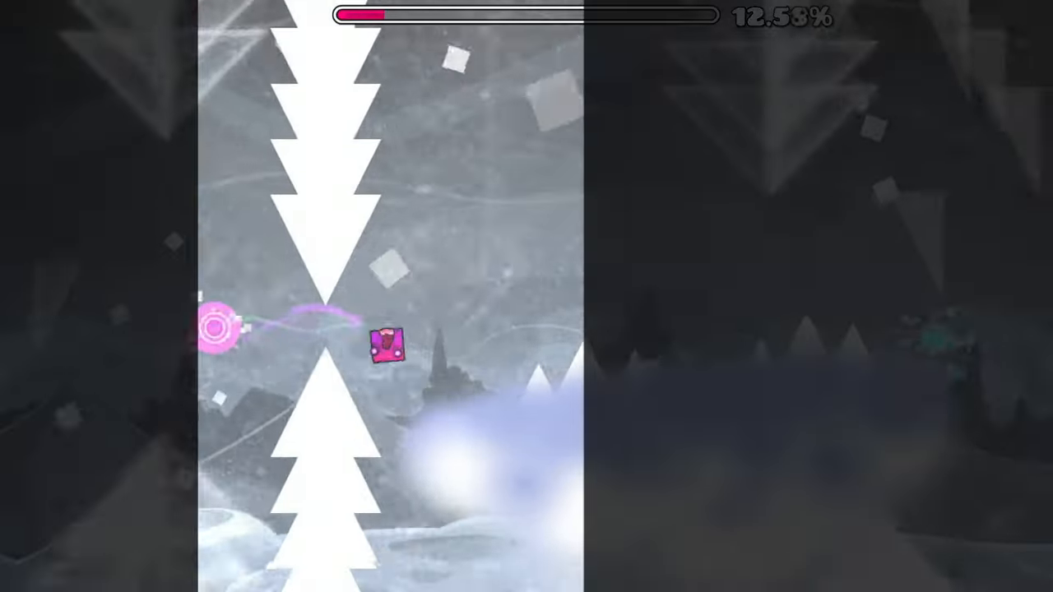
click(394, 255)
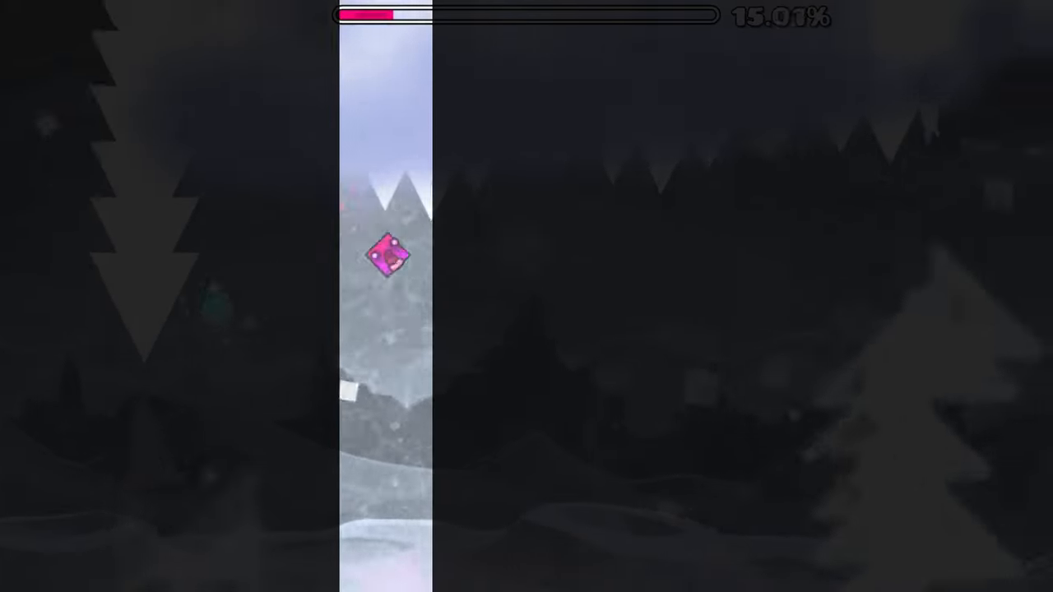